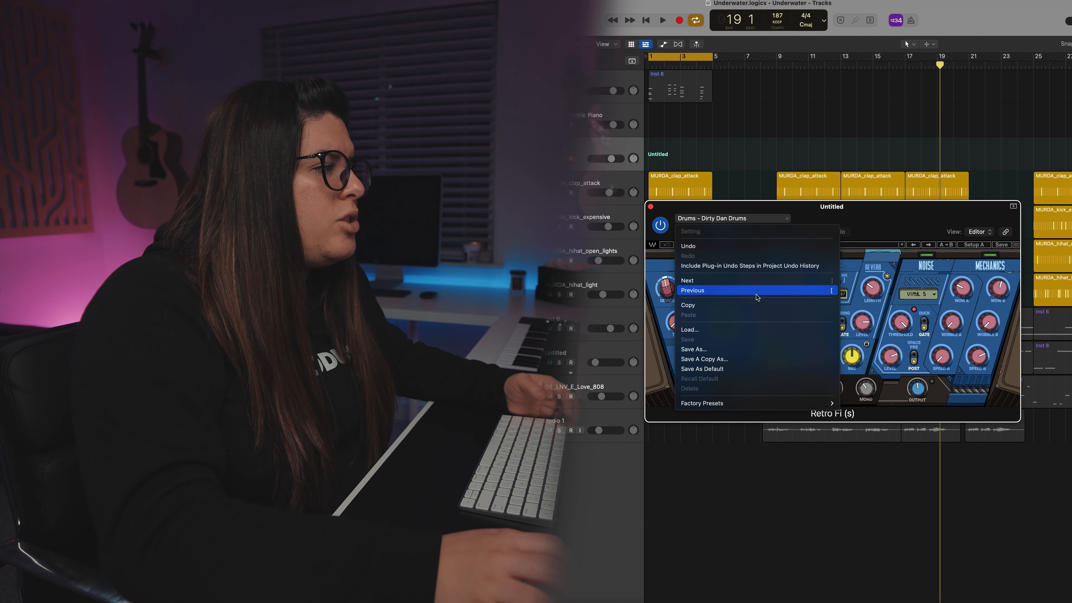
# Load Retro Fi's Green Car Outside the Party factory preset and play the drums through it.
pyautogui.click(701, 403)
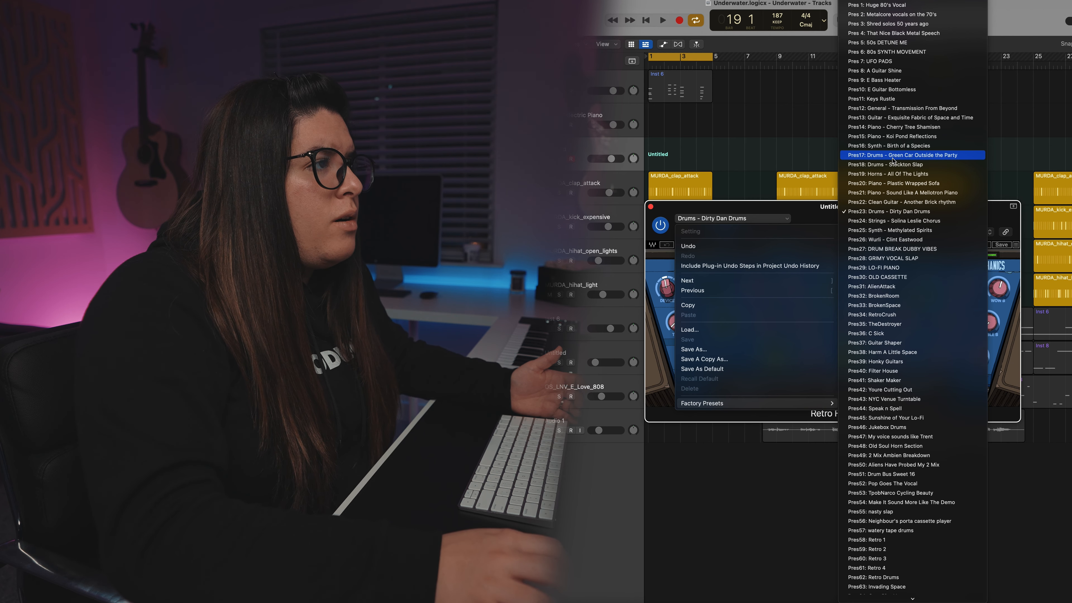
pyautogui.click(892, 155)
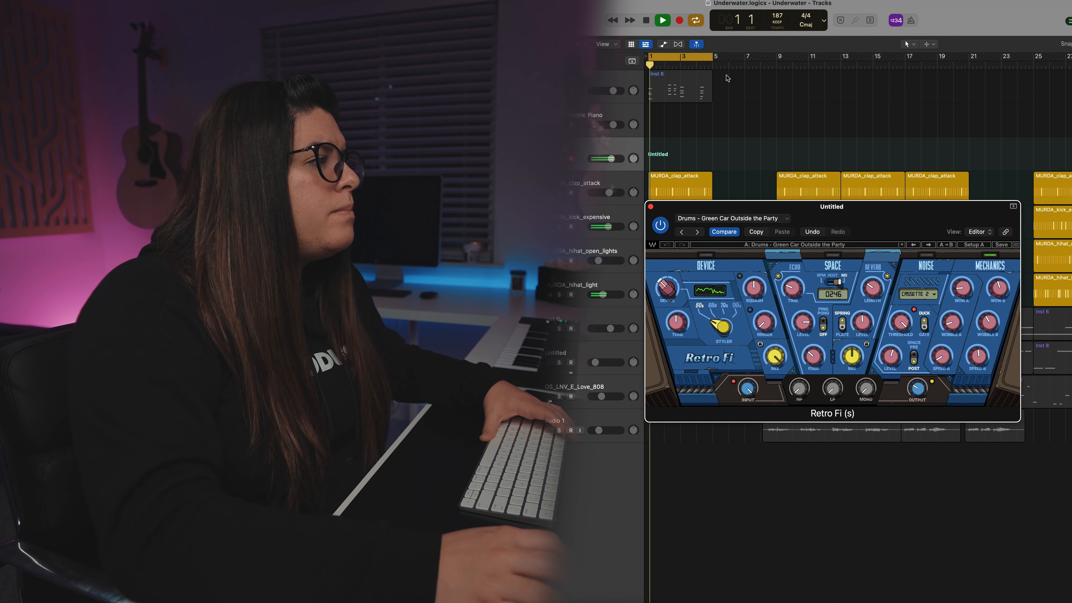
pyautogui.click(661, 20)
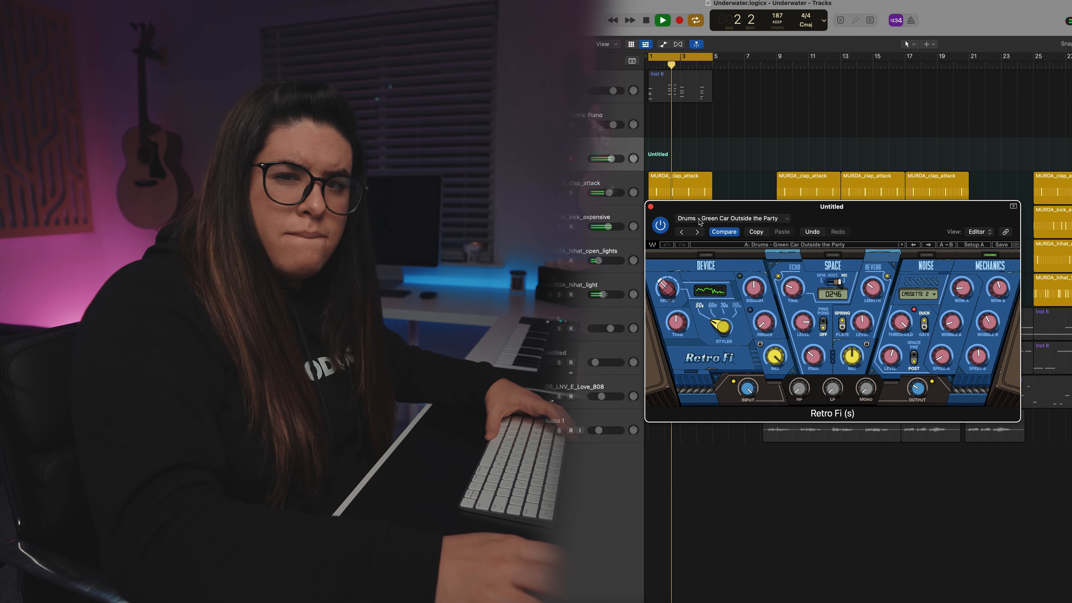
# Switch Retro Fi to the Stockton Slap preset and audition the drums again.
pyautogui.click(727, 218)
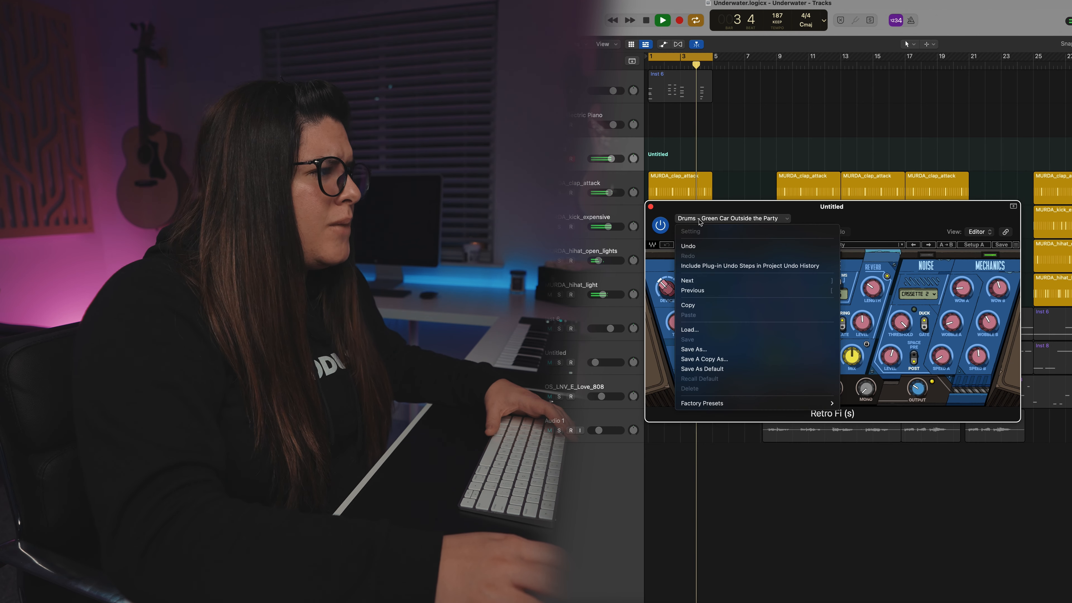
pyautogui.moveTo(758, 402)
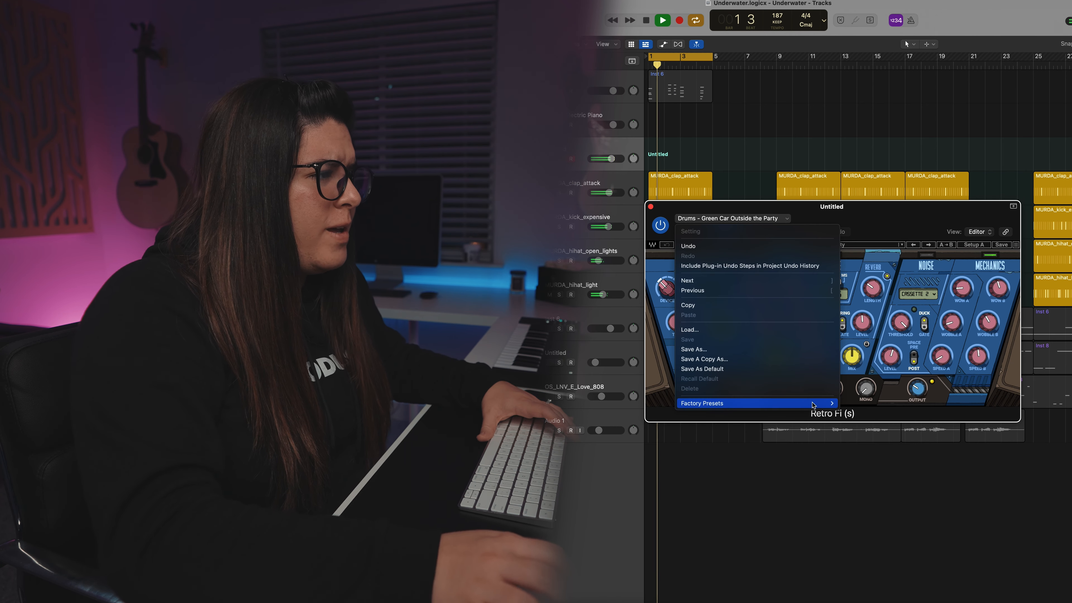
pyautogui.click(701, 403)
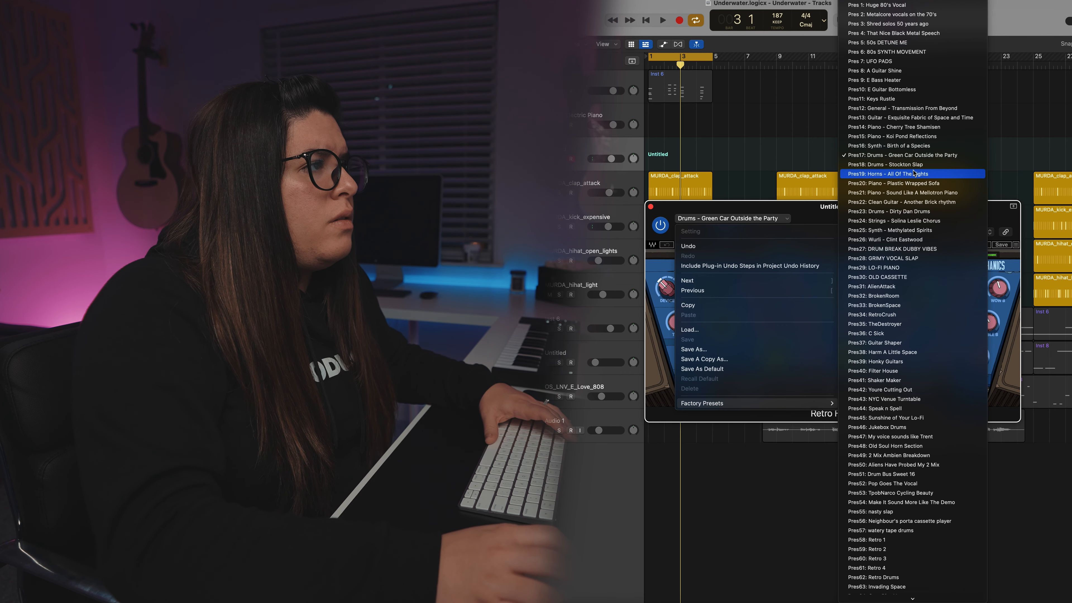
pyautogui.click(888, 164)
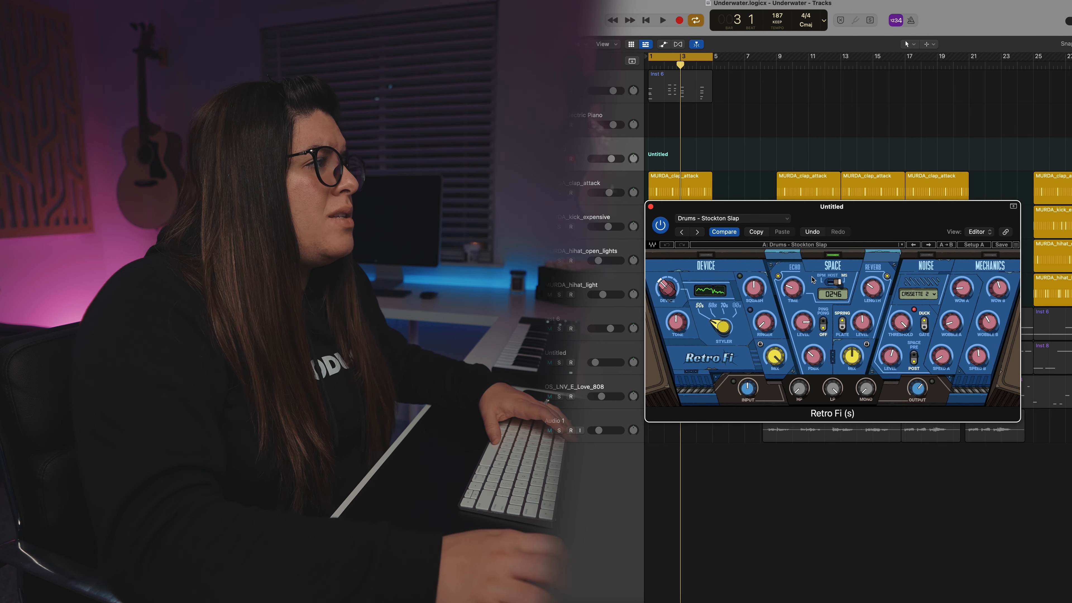
pyautogui.click(660, 20)
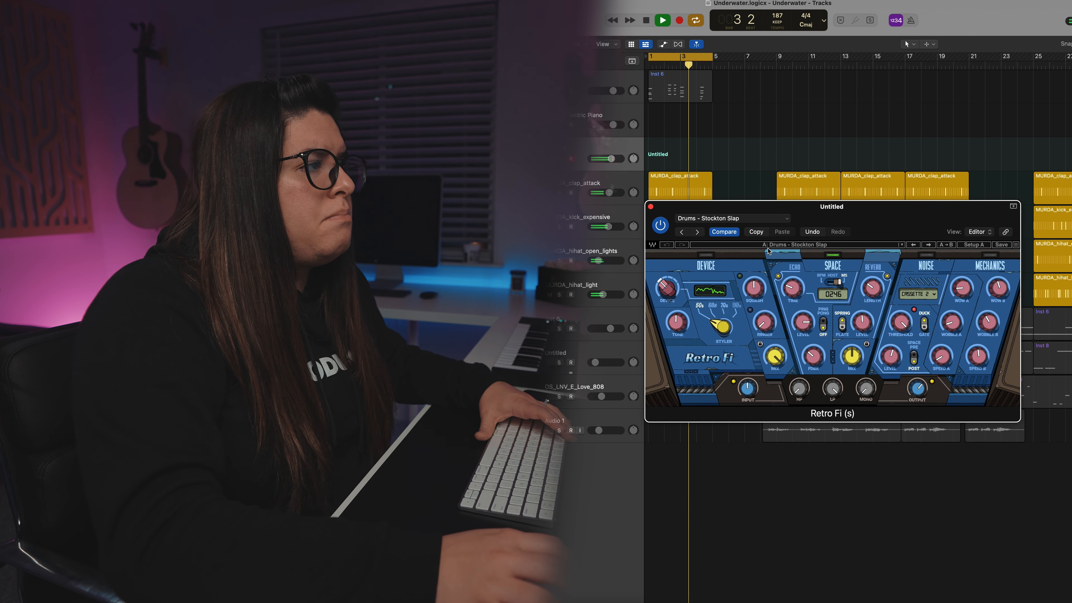
# Change Retro Fi's preset to DRUM BREAK DUBBY VIBES from the factory list.
pyautogui.click(731, 218)
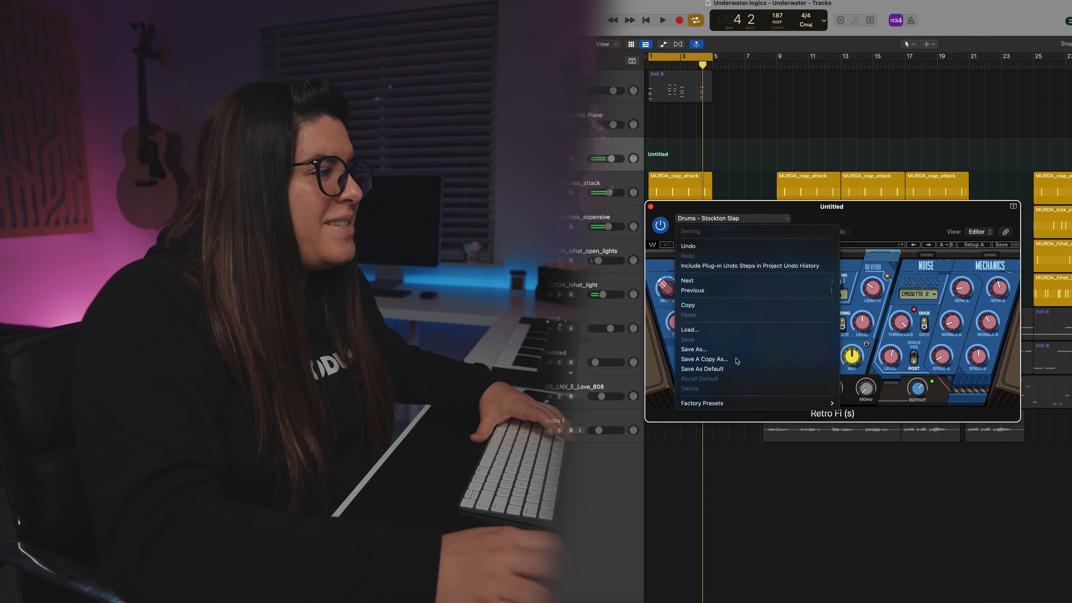
pyautogui.click(700, 402)
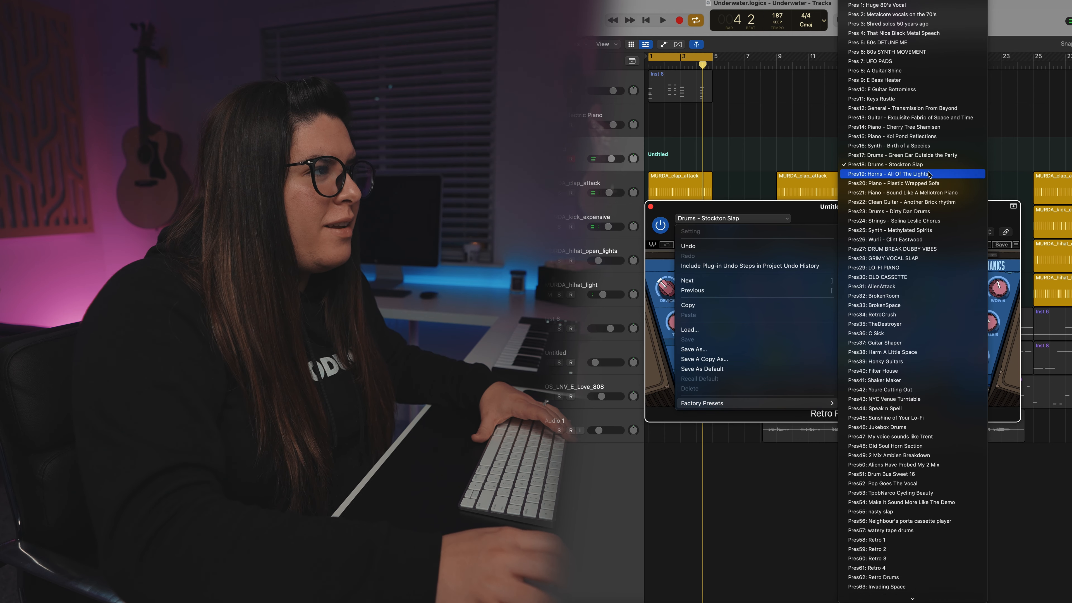
pyautogui.click(886, 173)
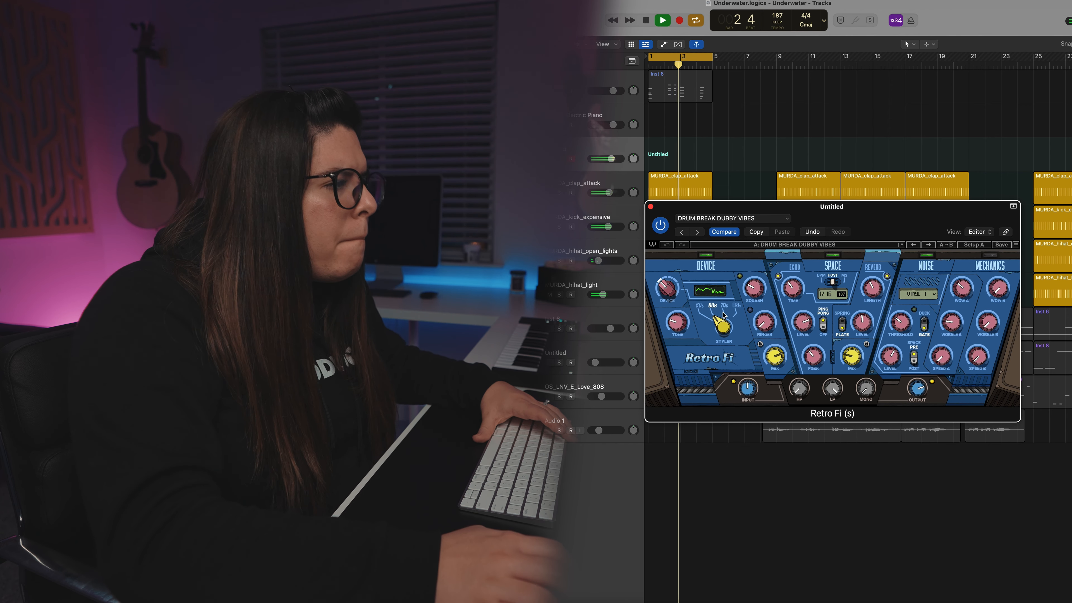
# Pick another Retro Fi factory preset, returning to Drums - Dirty Dan Drums.
pyautogui.click(731, 218)
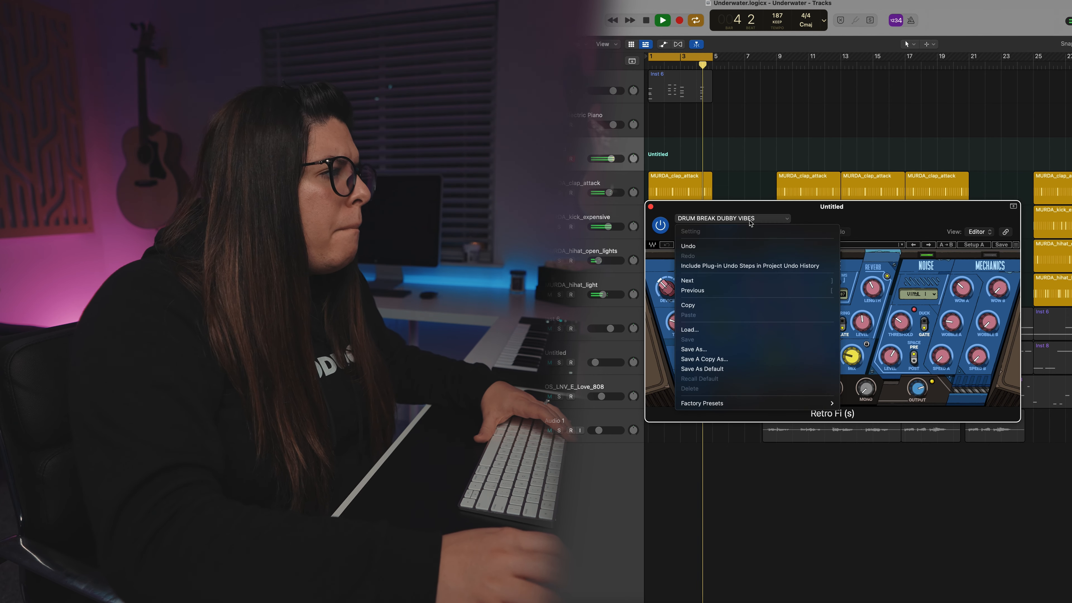
pyautogui.click(700, 402)
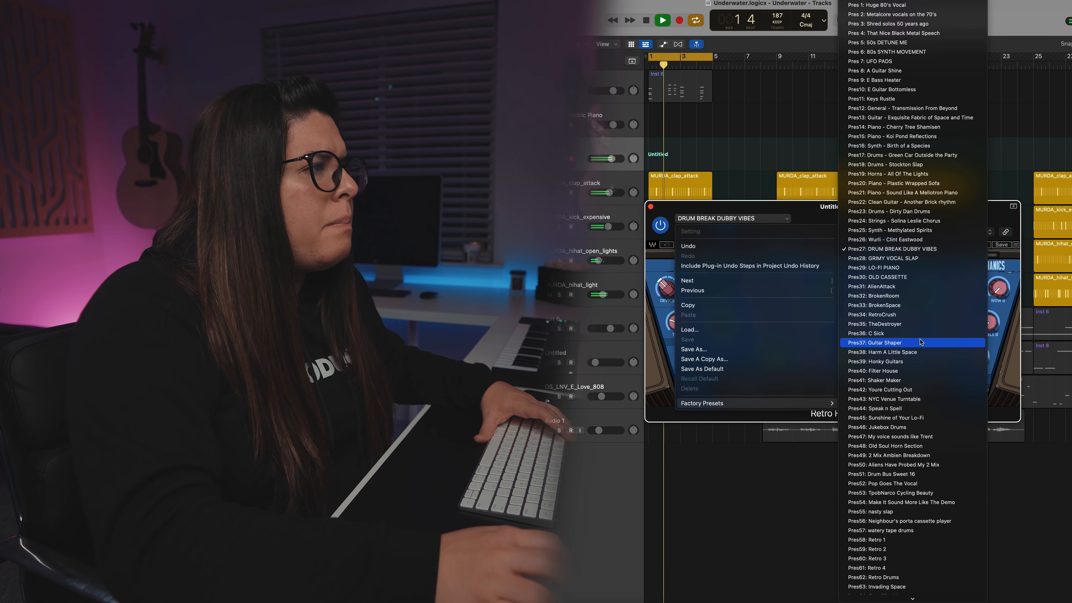
pyautogui.click(892, 211)
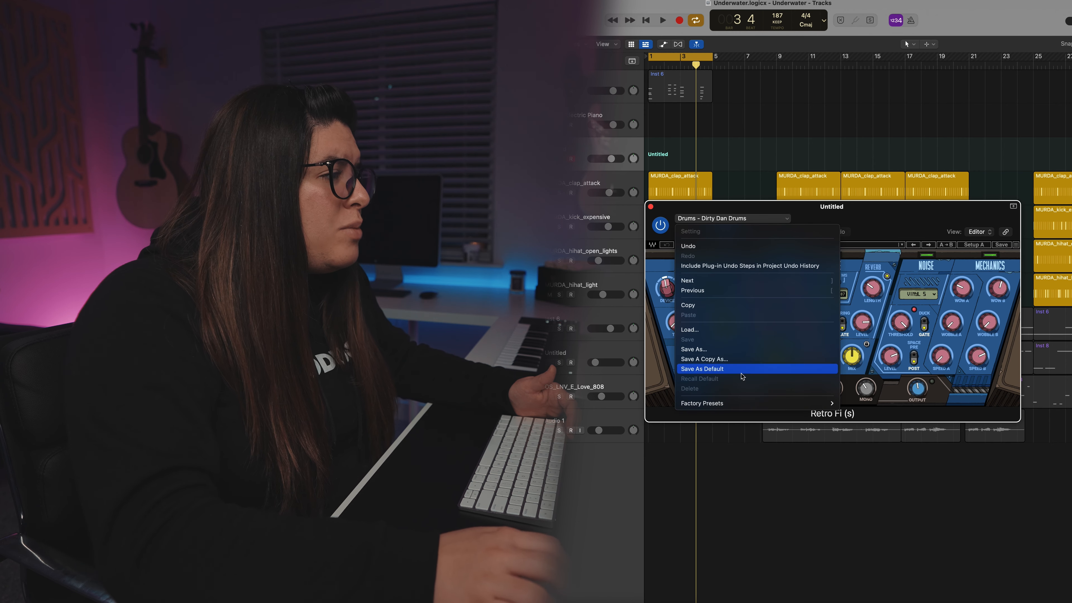
# Show Retro Fi's factory preset list again while Drums - Dirty Dan Drums stays loaded.
pyautogui.click(700, 402)
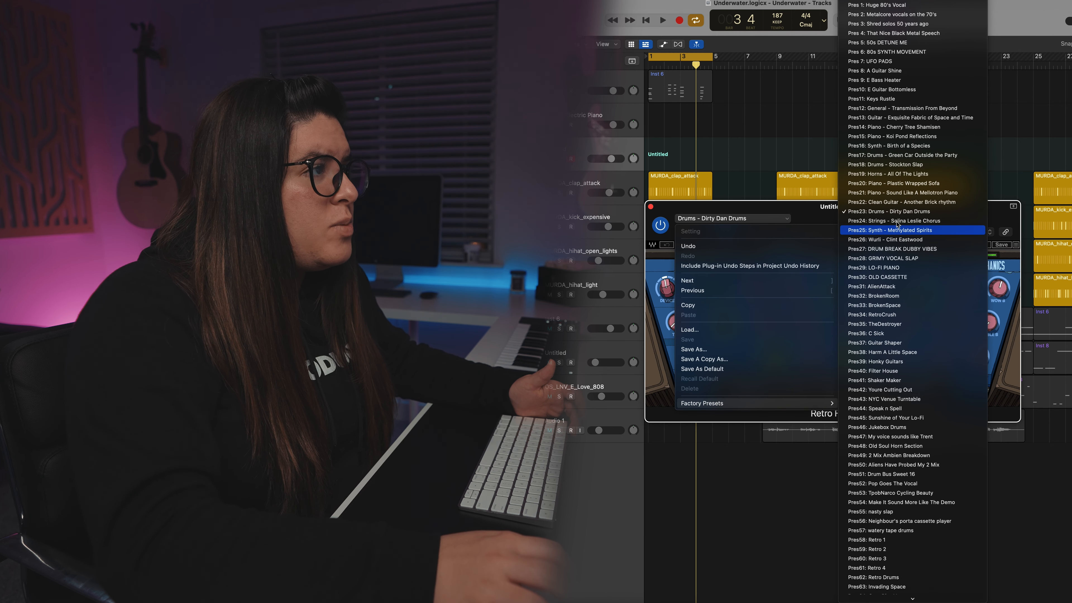
pyautogui.moveTo(888, 136)
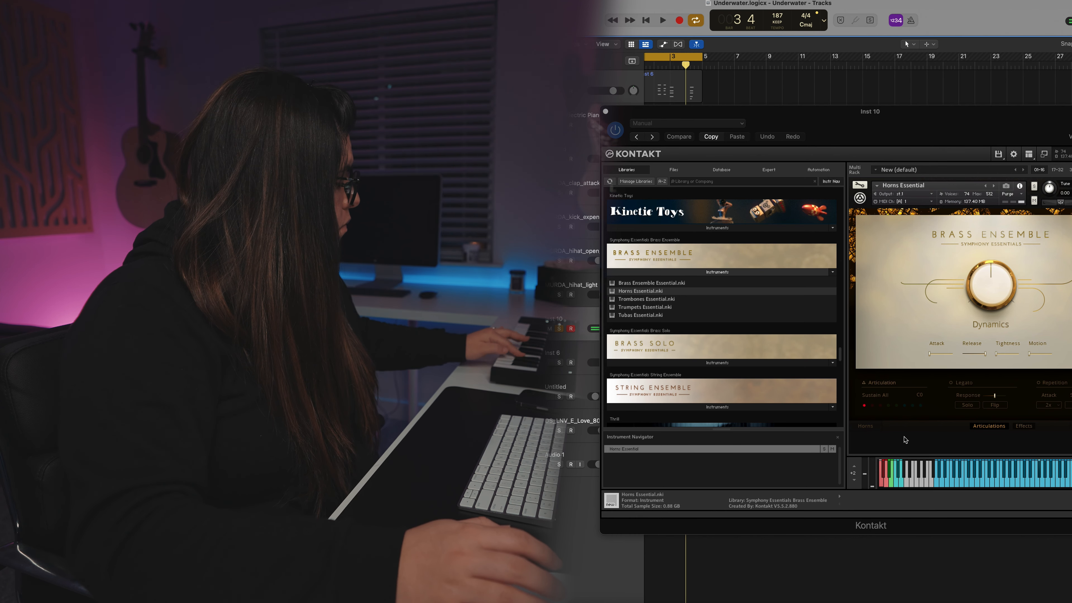
# Start playback to hear the Inst 10 Kontakt Horns Essential patch.
pyautogui.click(661, 20)
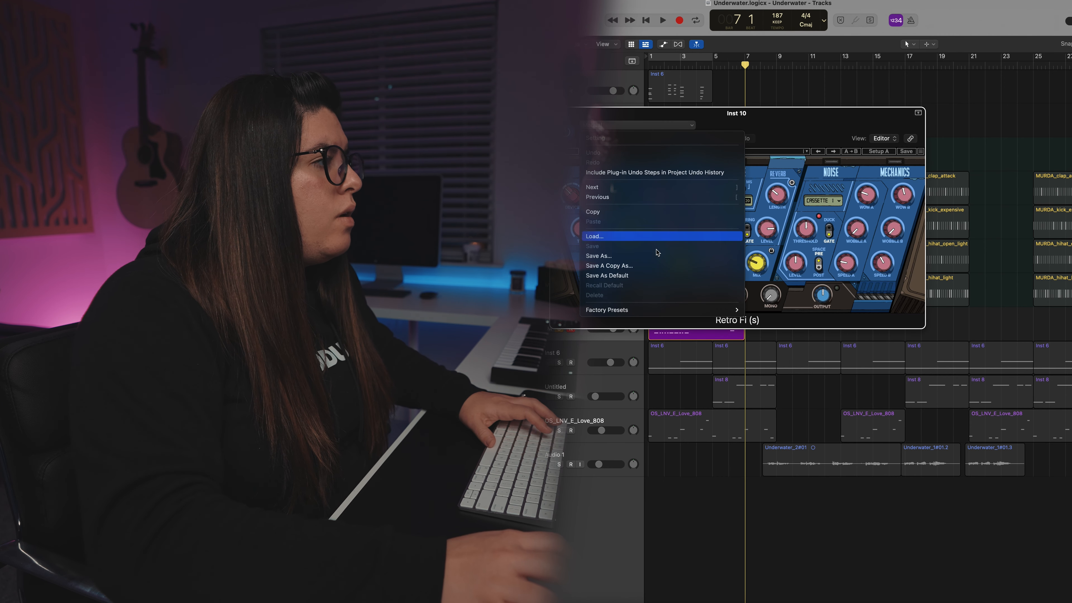
# Load Retro Fi's Horns - All Of The Lights preset on Inst 10 and play the horns.
pyautogui.click(605, 310)
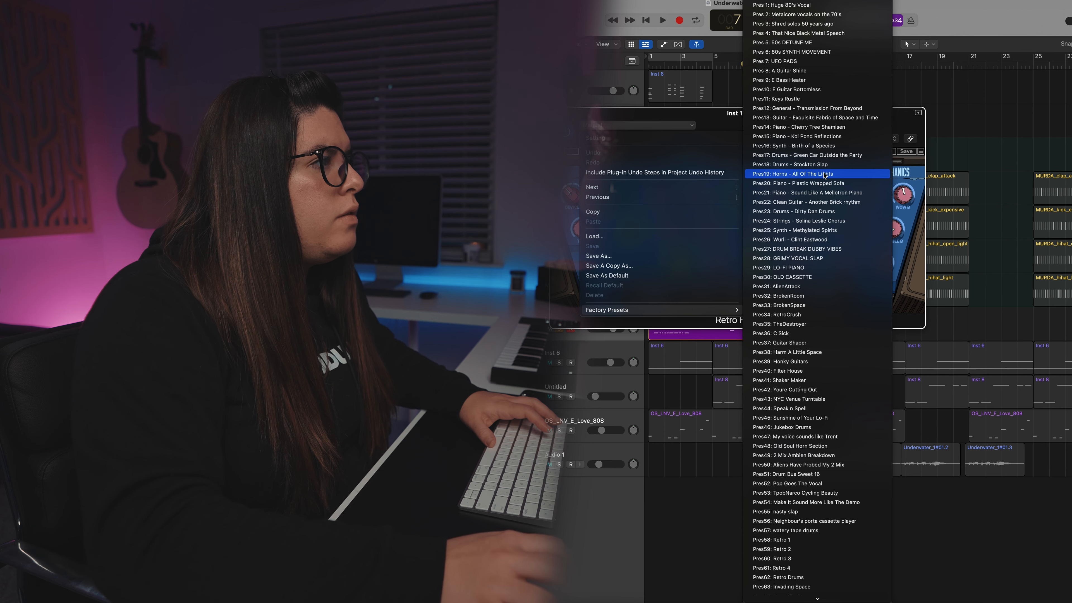
pyautogui.click(804, 173)
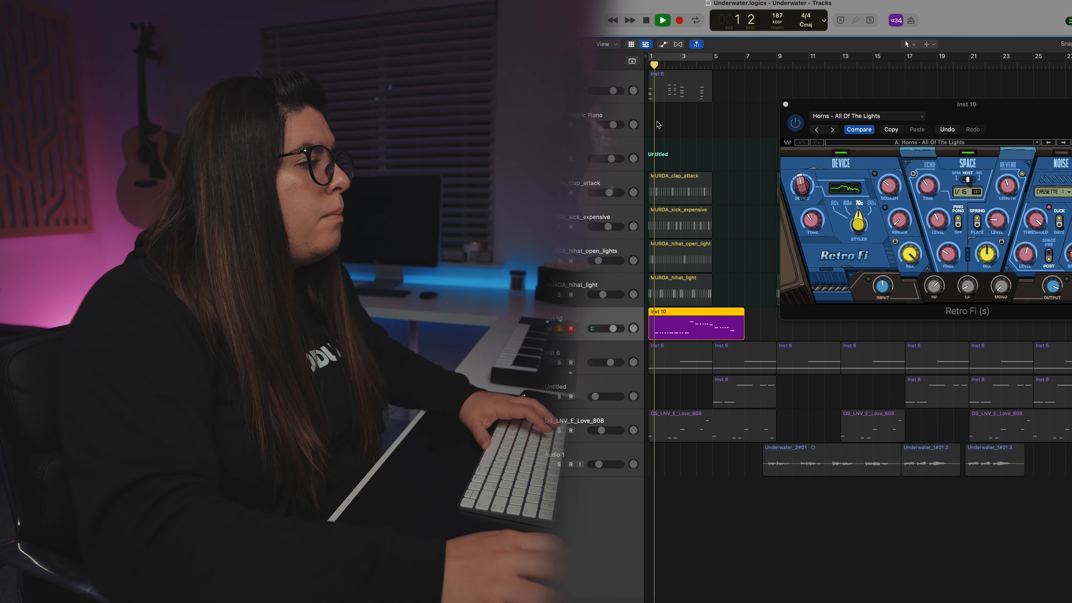
pyautogui.click(661, 20)
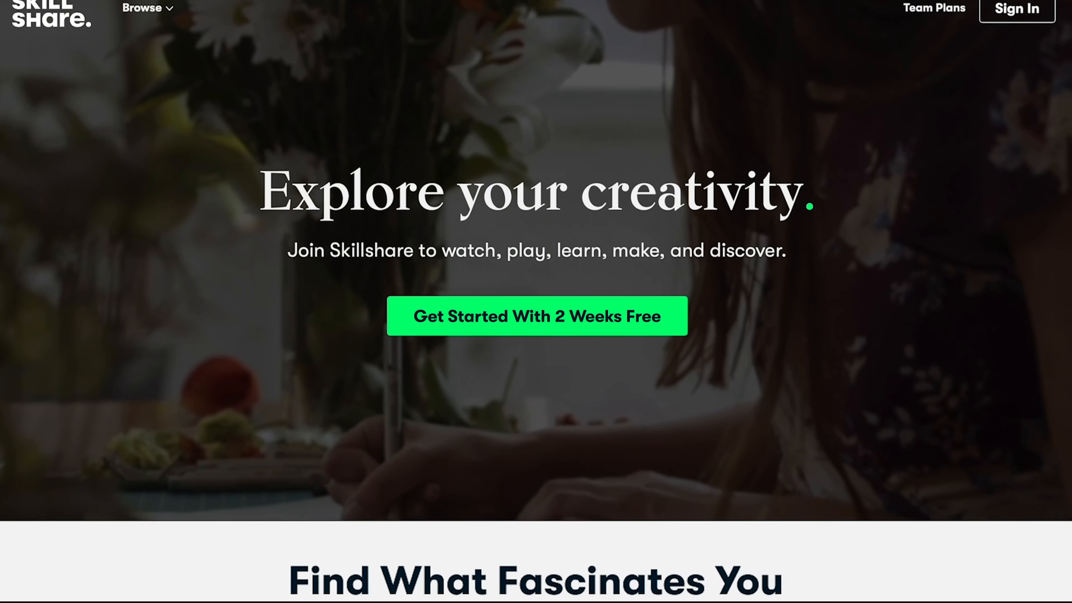
# Scroll the Skillshare homepage down to the Find What Fascinates You course carousel.
pyautogui.scroll(-3)
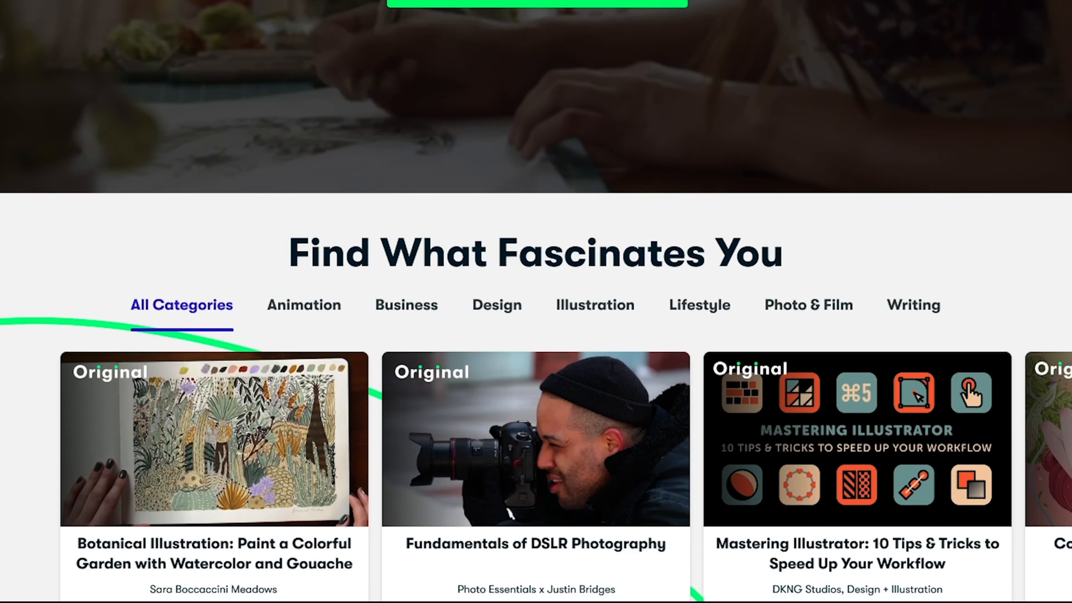
pyautogui.scroll(-3)
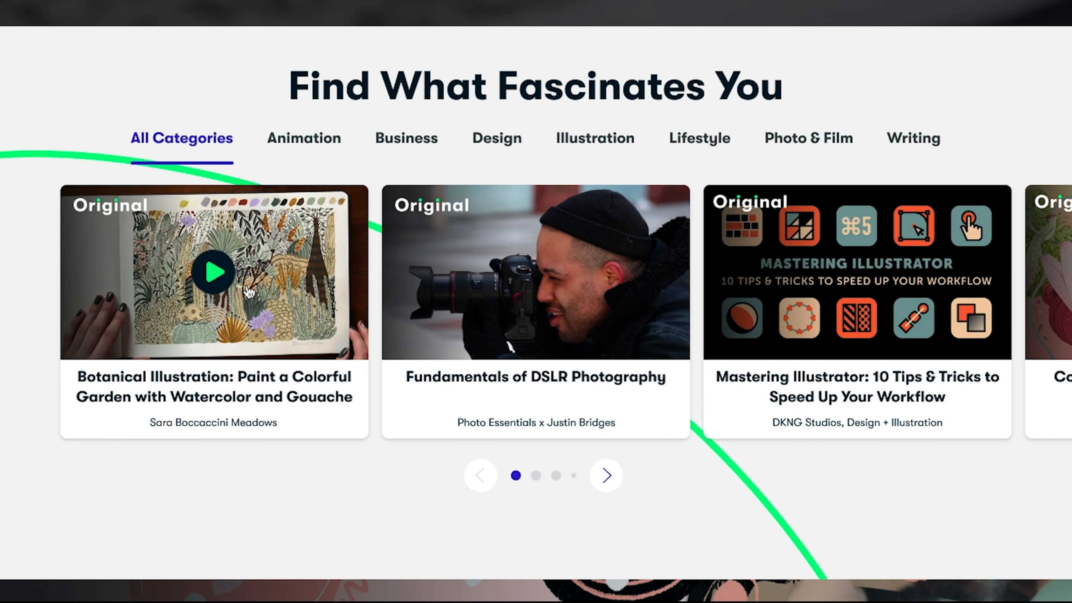
pyautogui.click(213, 272)
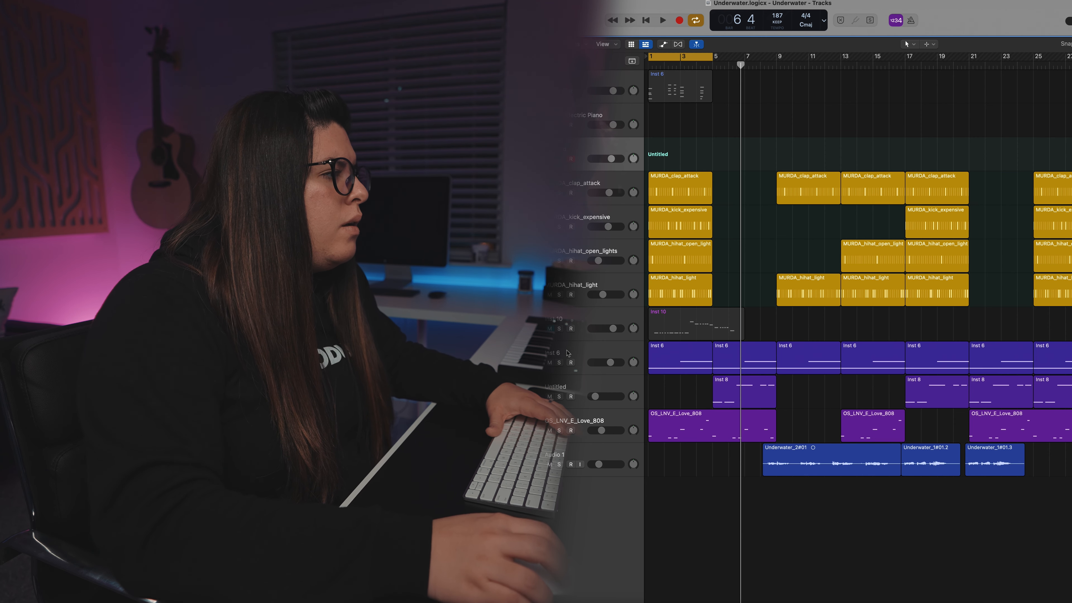
# Bring up the RC-20 Retro Color plugin window for the Inst 6 keys track.
pyautogui.click(661, 20)
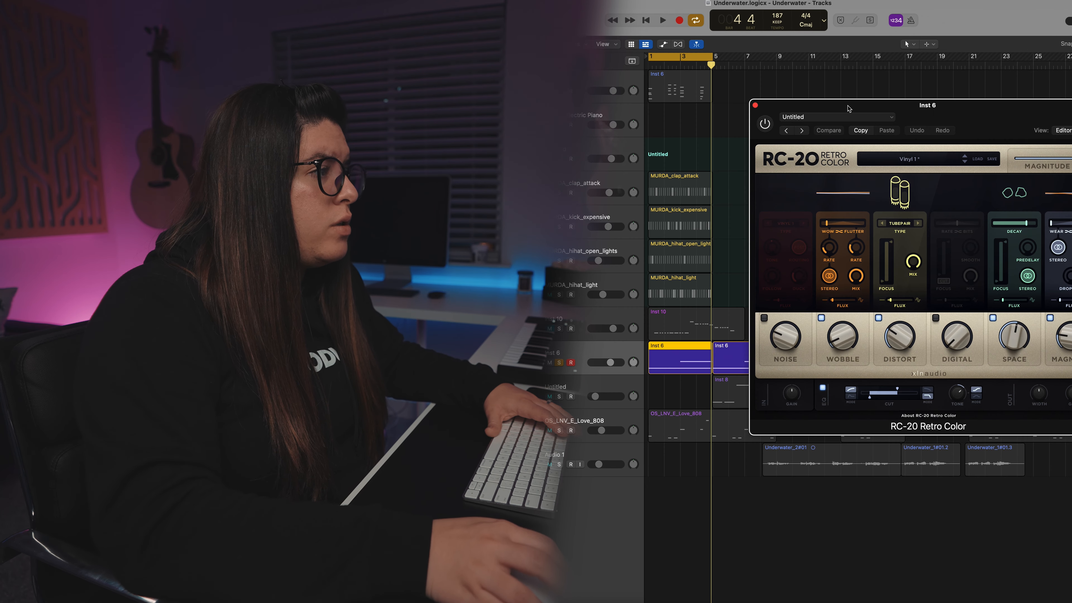
# Play the Inst 6 keys from bar 1 and toggle RC-20 Retro Color to compare.
pyautogui.click(661, 20)
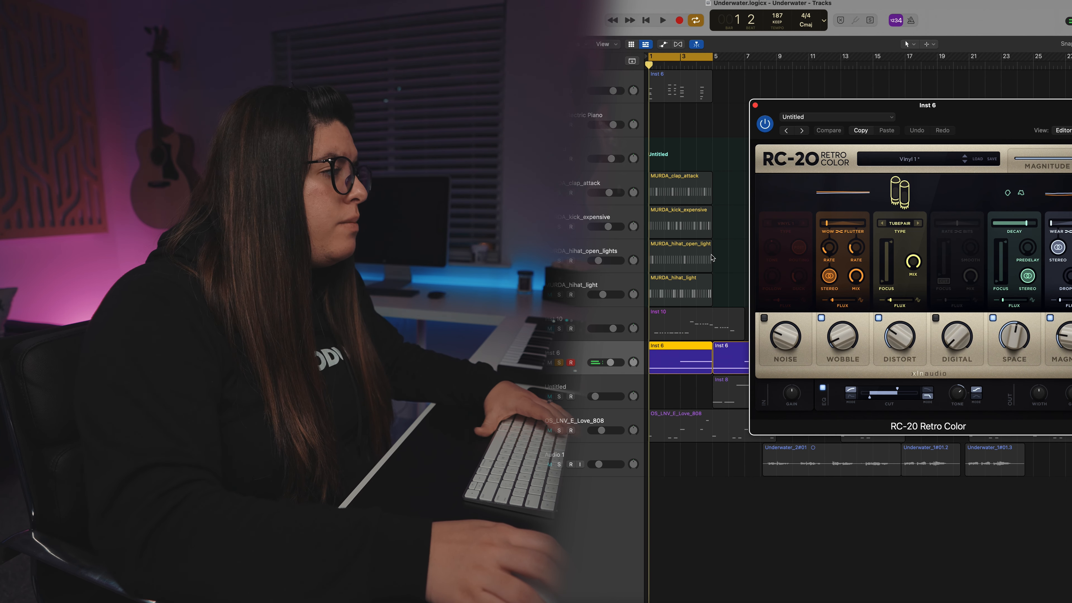
pyautogui.click(661, 20)
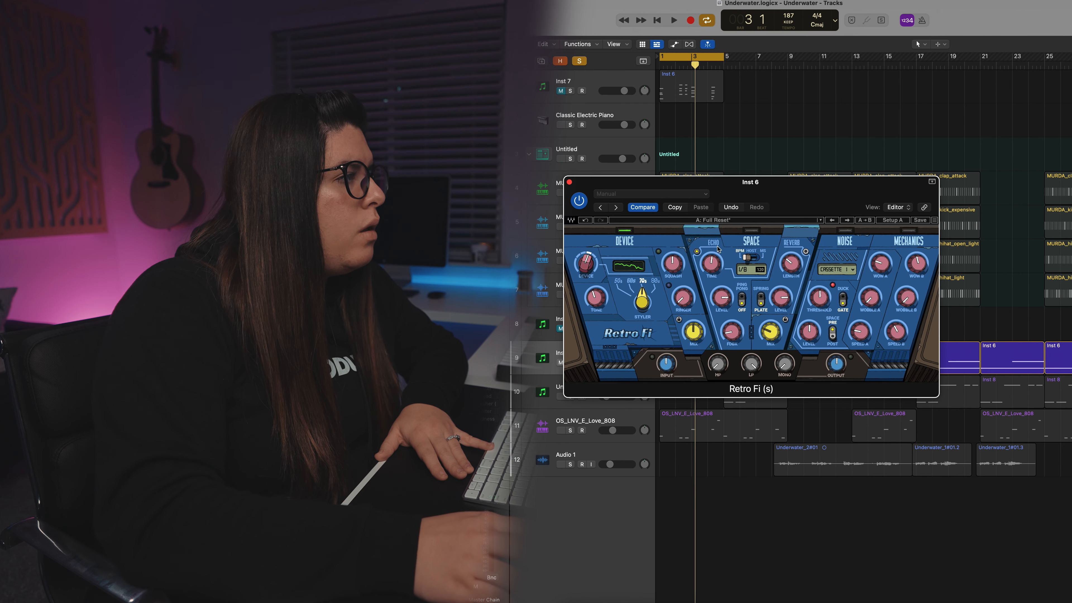
# Play the Inst 6 keys through the newly inserted Retro Fi.
pyautogui.click(673, 19)
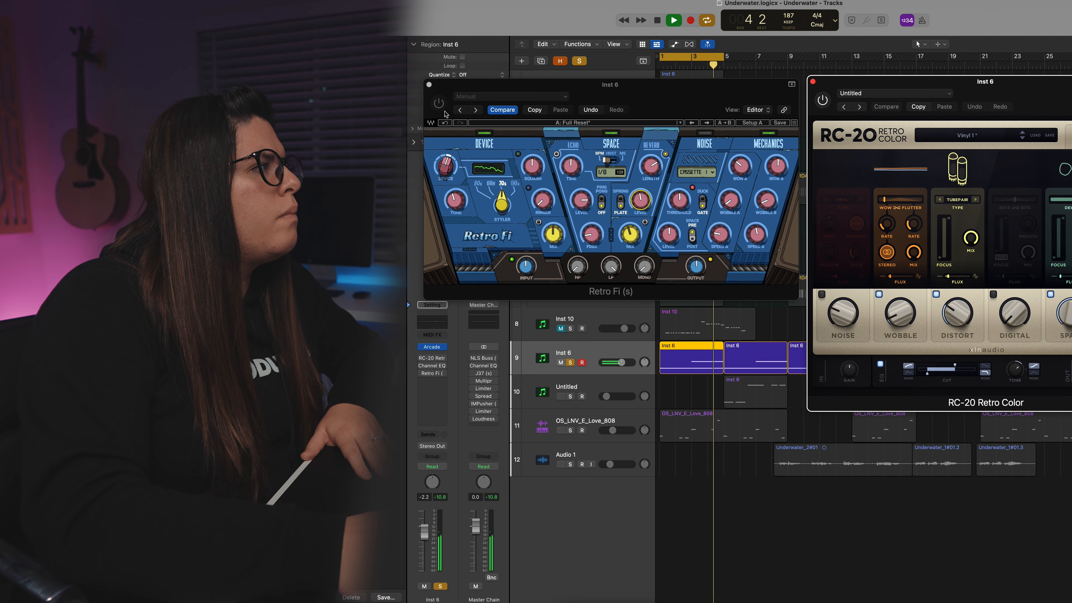
# Switch Retro Fi on and off during playback to hear the difference on the keys.
pyautogui.click(438, 102)
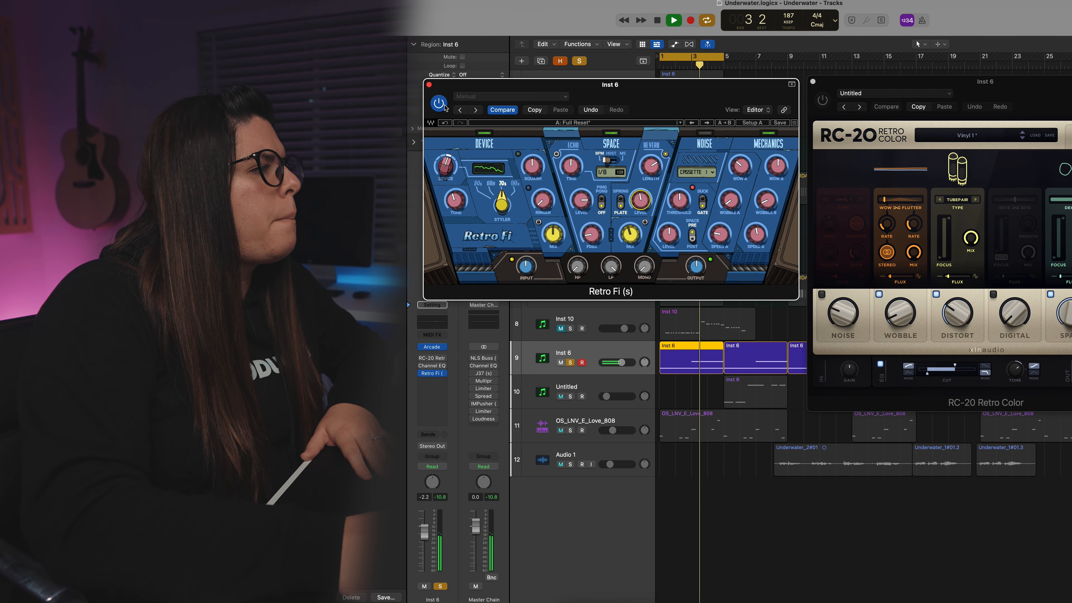
pyautogui.click(672, 19)
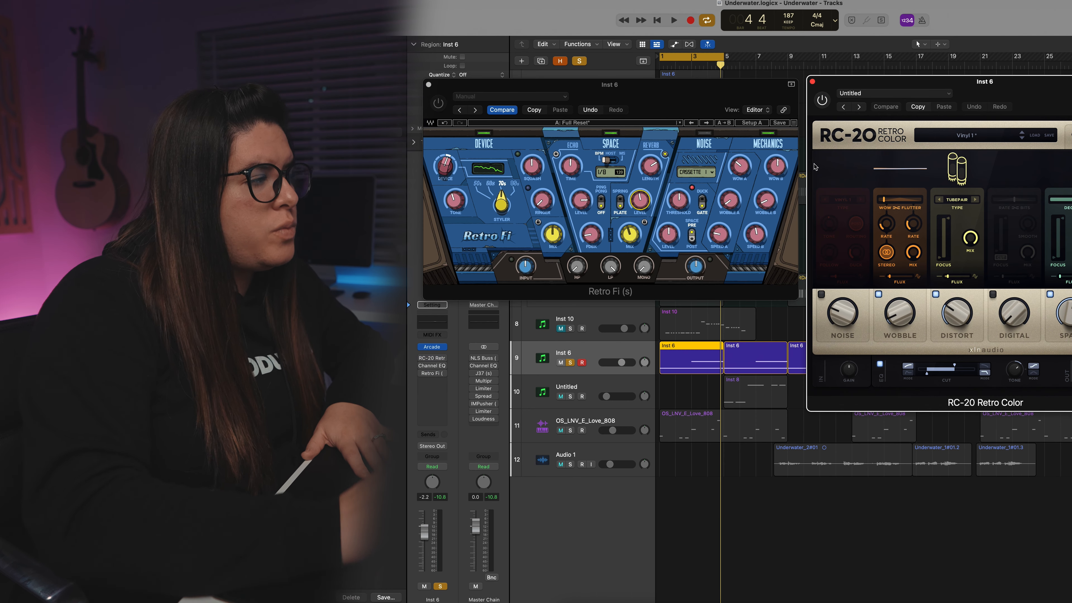
pyautogui.click(673, 20)
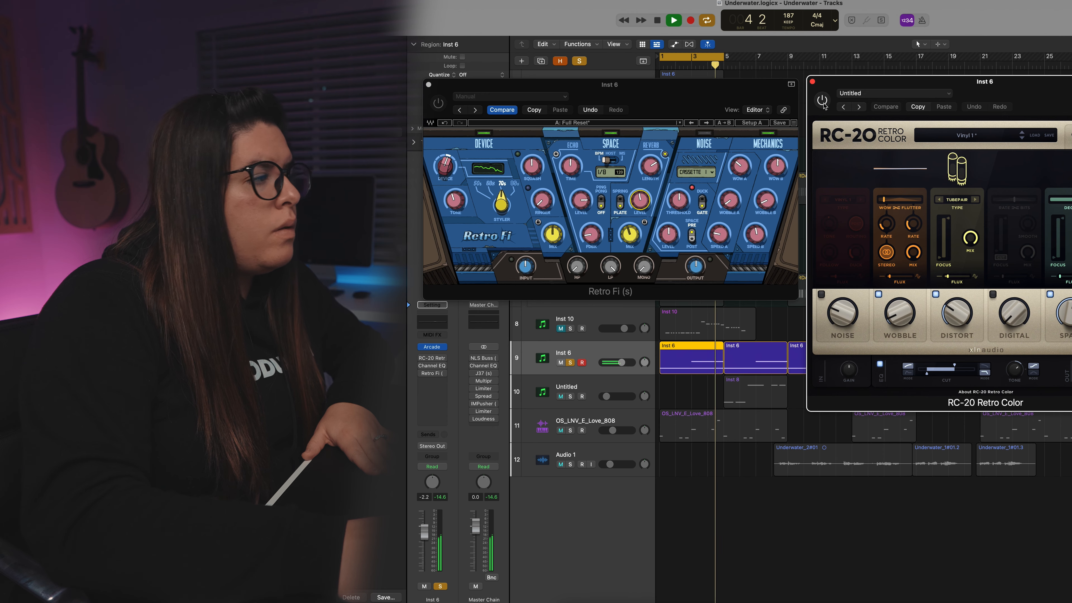
# Turn both Retro Fi and RC-20 back on, then stop playback.
pyautogui.click(822, 100)
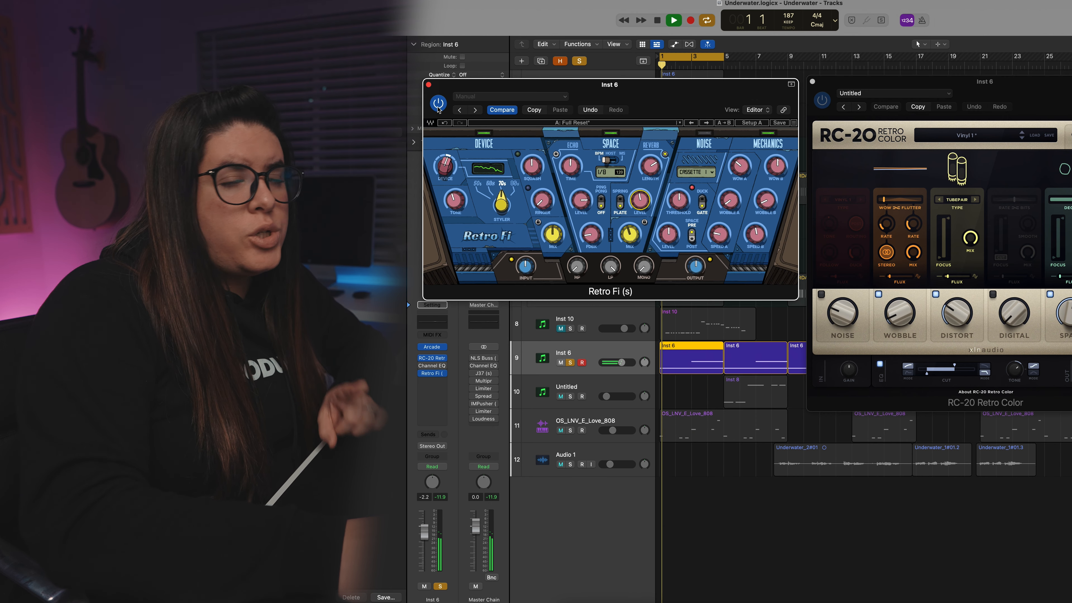
pyautogui.click(673, 19)
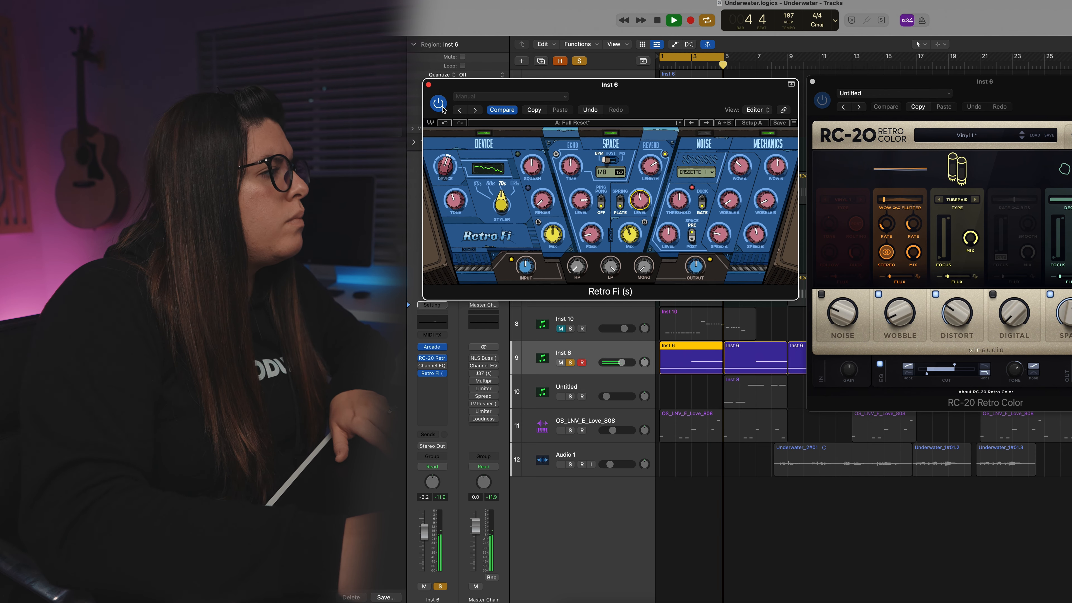
pyautogui.click(673, 20)
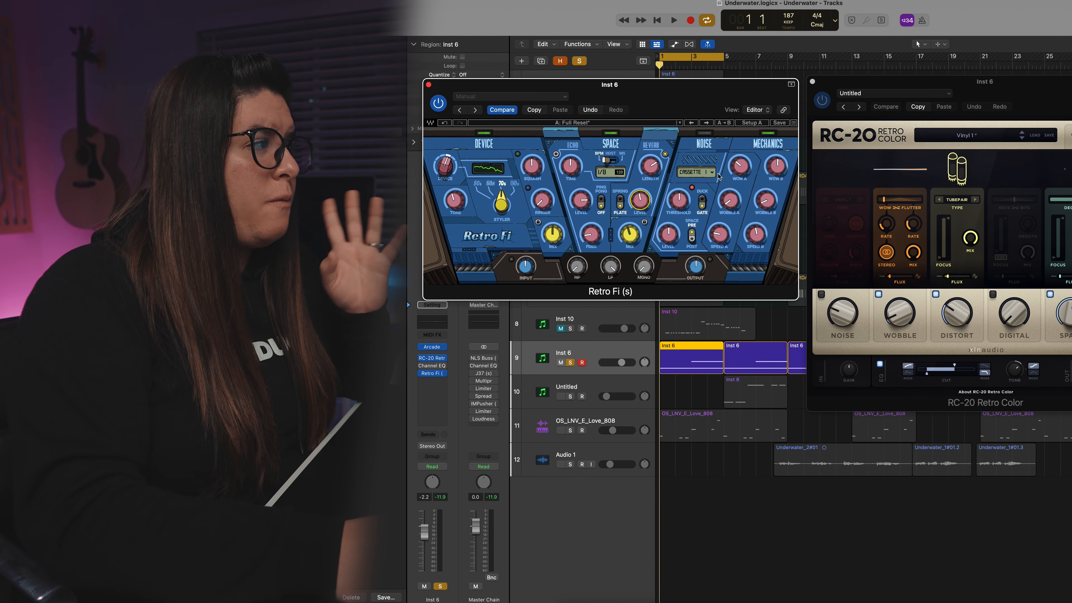
pyautogui.click(694, 171)
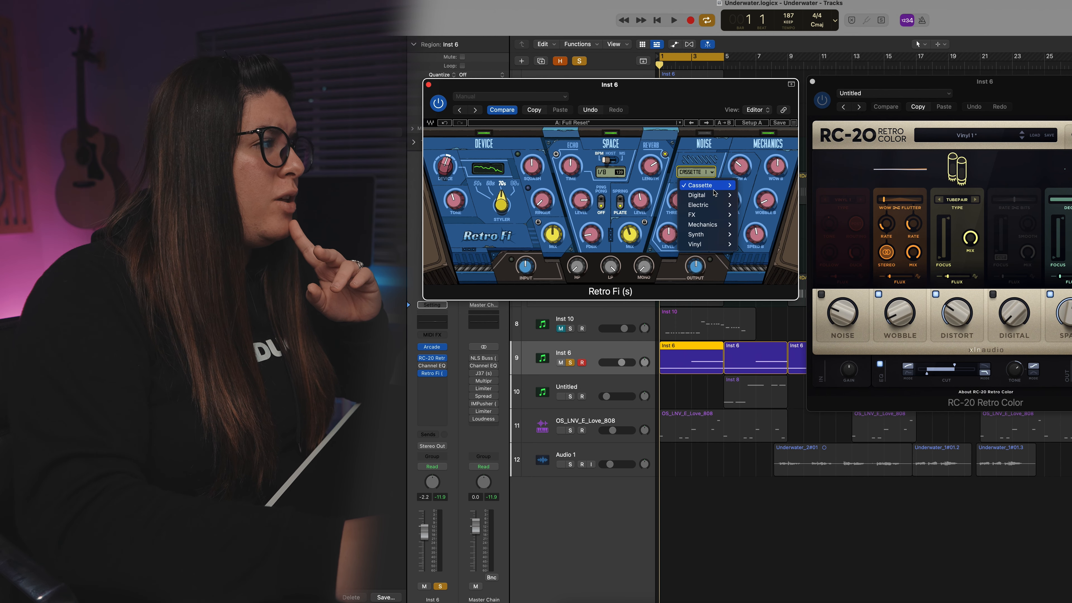
pyautogui.moveTo(697, 244)
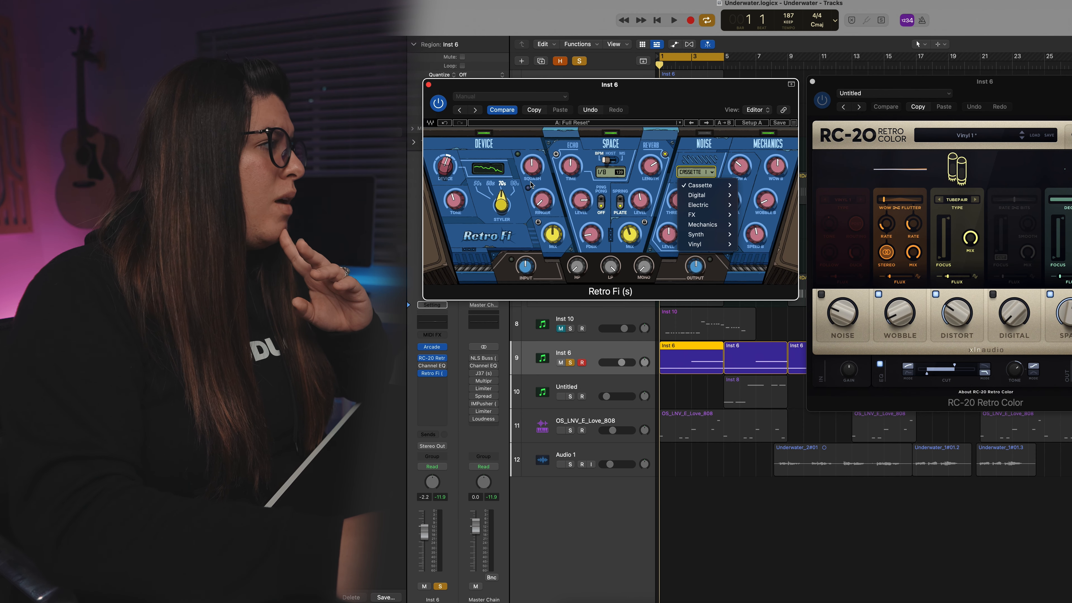
pyautogui.click(698, 185)
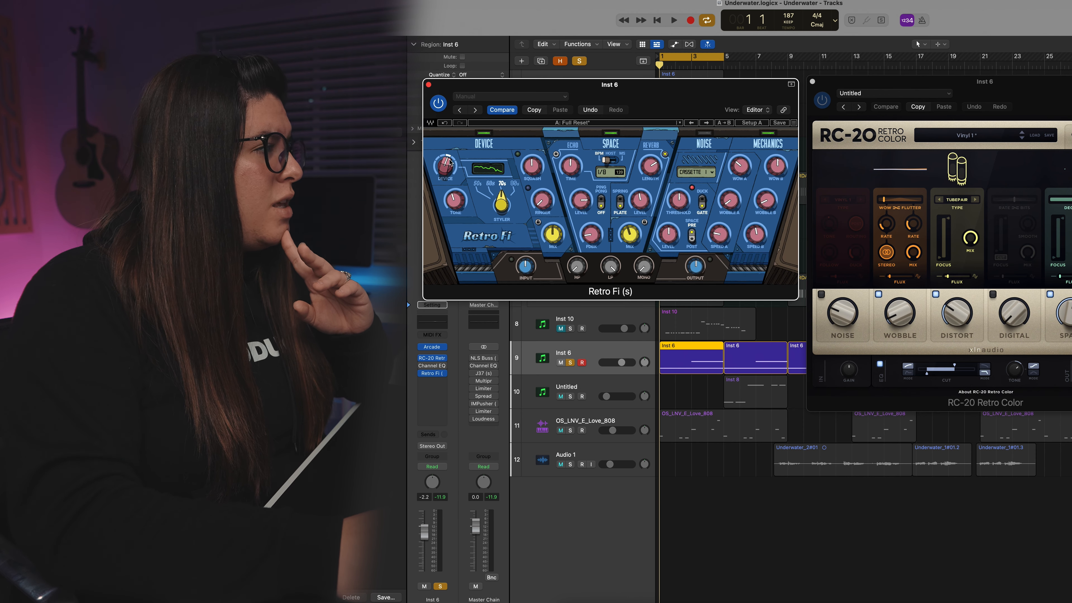